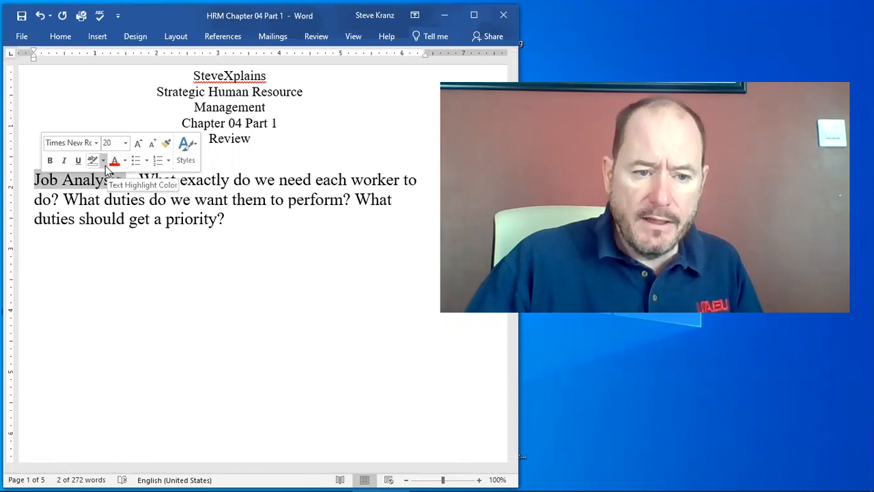
# - Highlight the term 'Job Analysis' in yellow
pyautogui.click(93, 159)
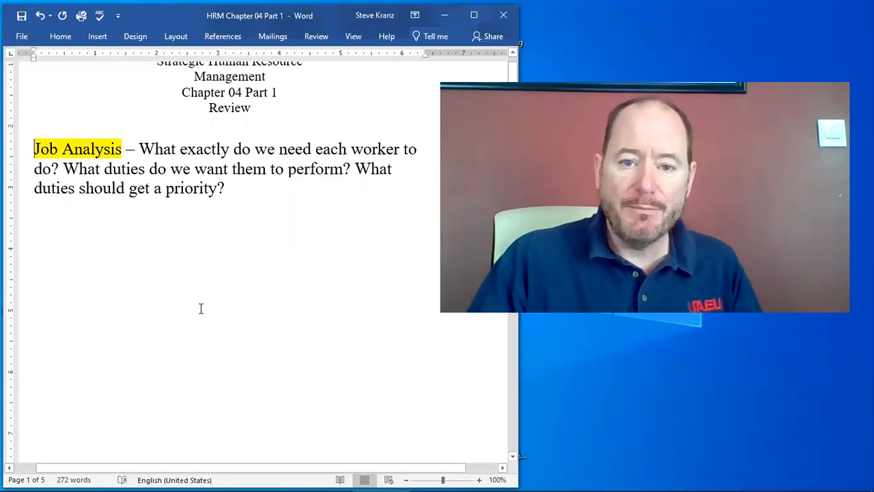
# - Highlight the heading 'Types of information collected:' in yellow above the diagram
pyautogui.scroll(-3)
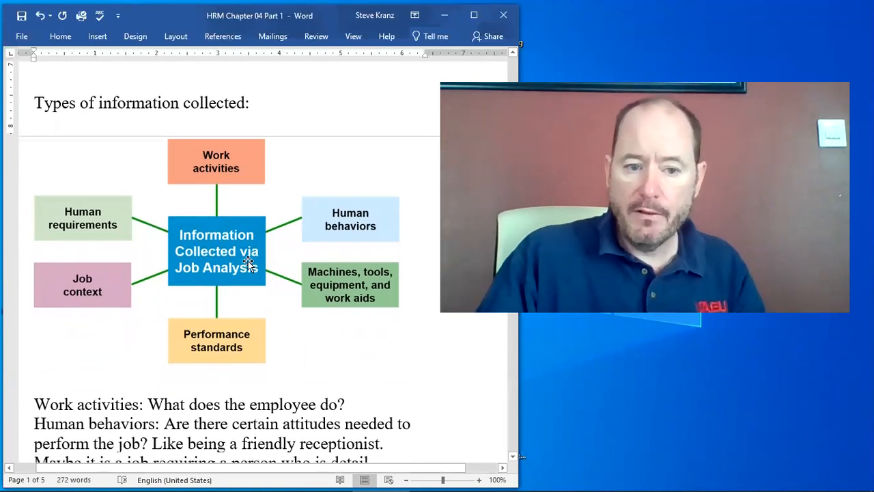
pyautogui.moveTo(312, 320)
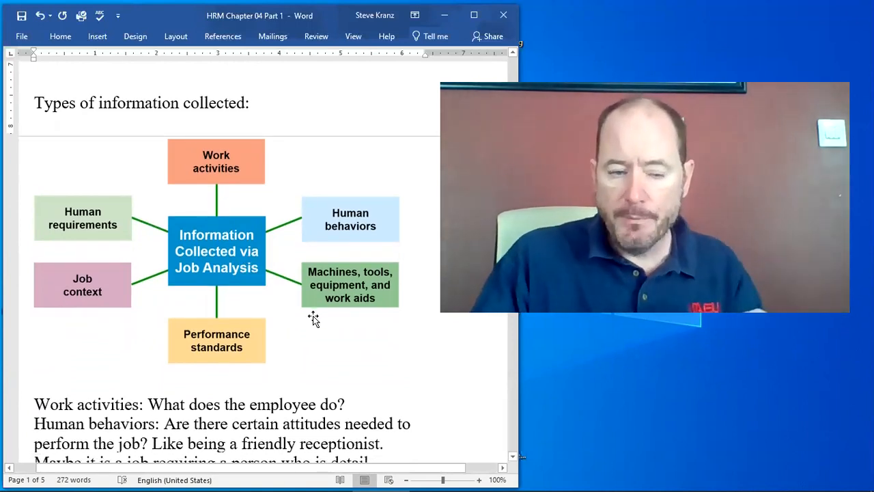
pyautogui.scroll(-3)
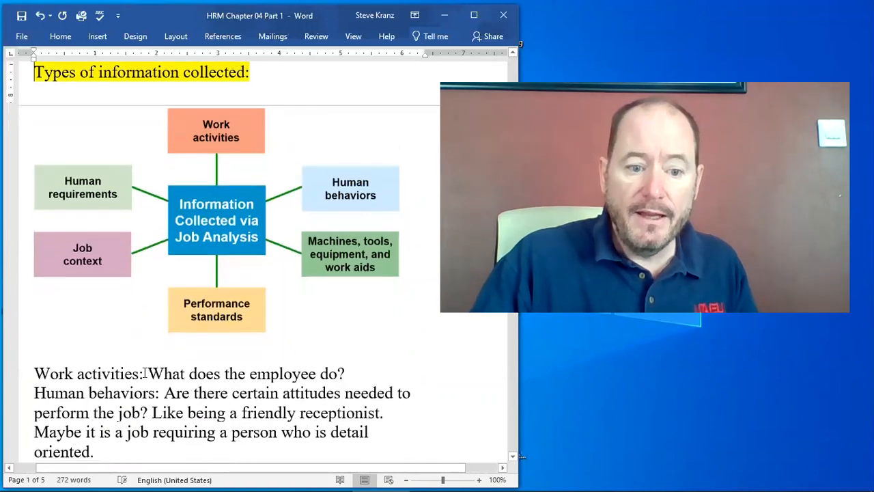
# - Highlight the 'Work activities:' and 'Human behaviors:' labels in yellow
pyautogui.doubleClick(88, 374)
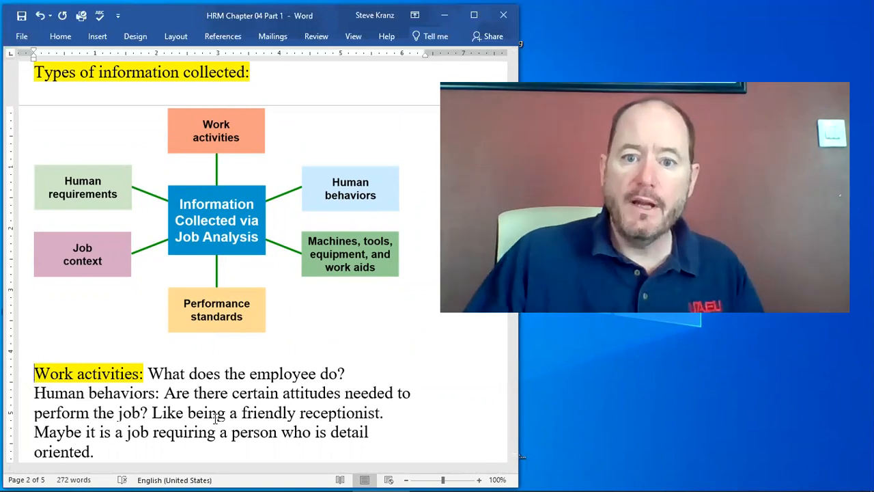
pyautogui.scroll(-3)
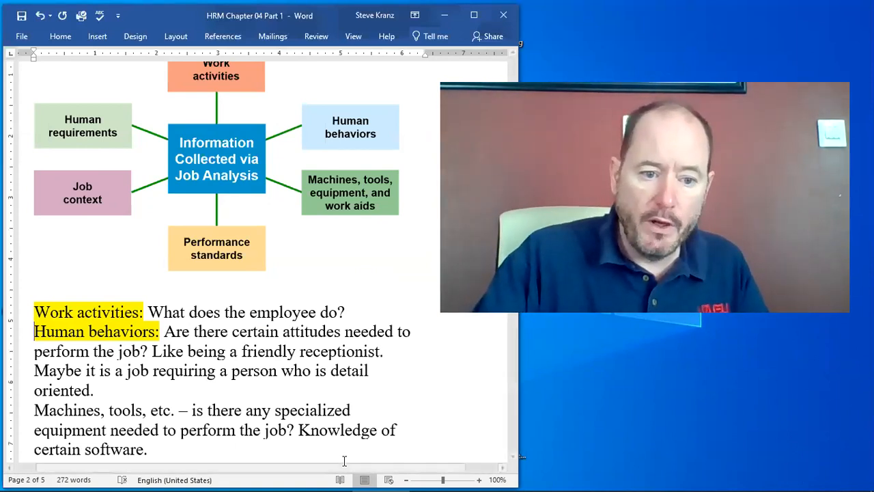
# - Highlight 'Machines, tools, etc.', 'Performance standards' and 'Job context' in yellow
pyautogui.scroll(-3)
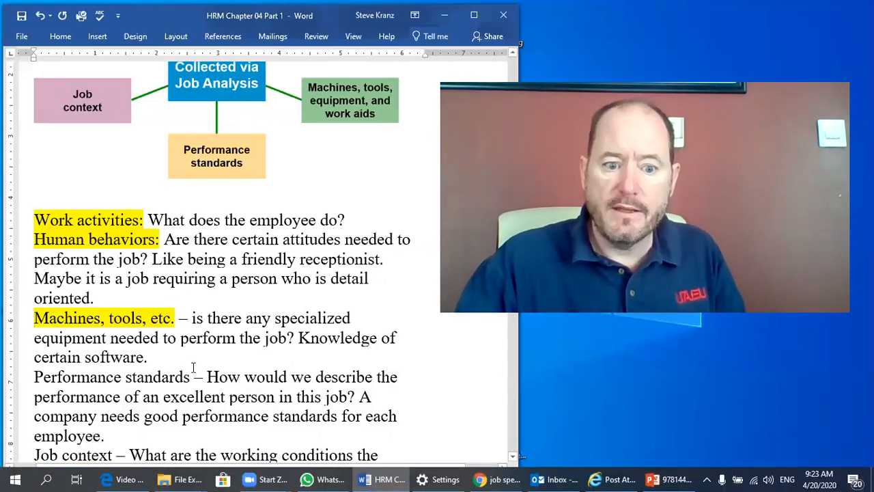
pyautogui.doubleClick(112, 377)
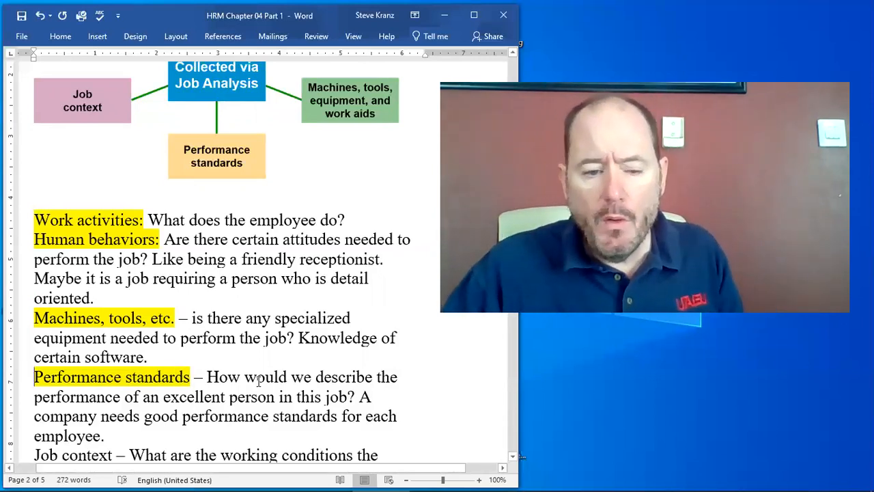
pyautogui.scroll(-3)
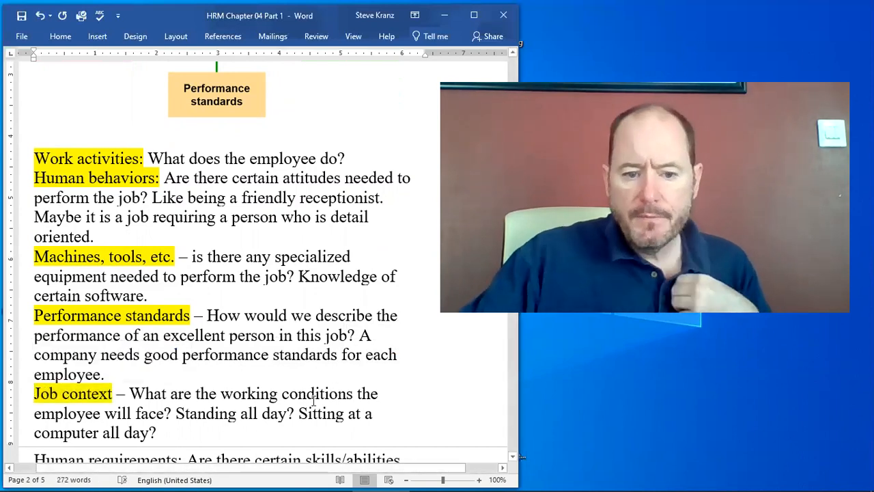
# - Highlight the 'Human requirements:' label in yellow on page 3
pyautogui.scroll(-3)
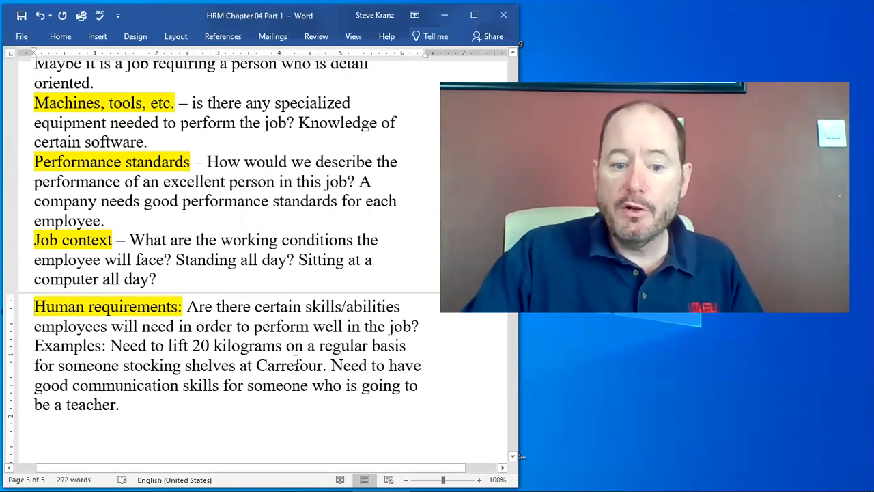
pyautogui.moveTo(335, 366); pyautogui.dragTo(120, 404)
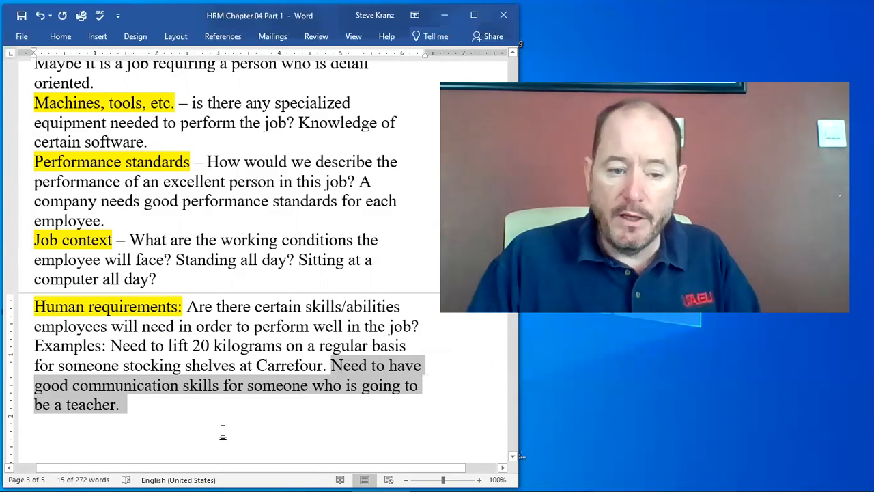
# - Scroll down to the section on job descriptions and job specifications
pyautogui.scroll(-3)
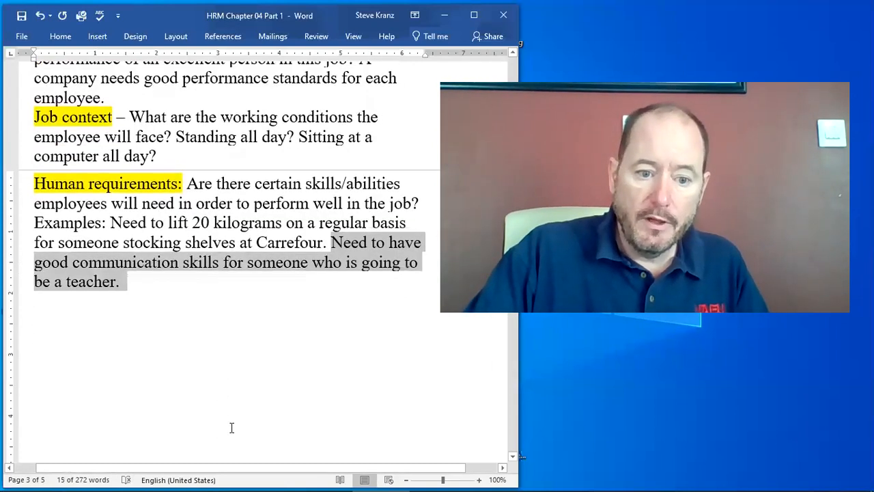
pyautogui.scroll(-3)
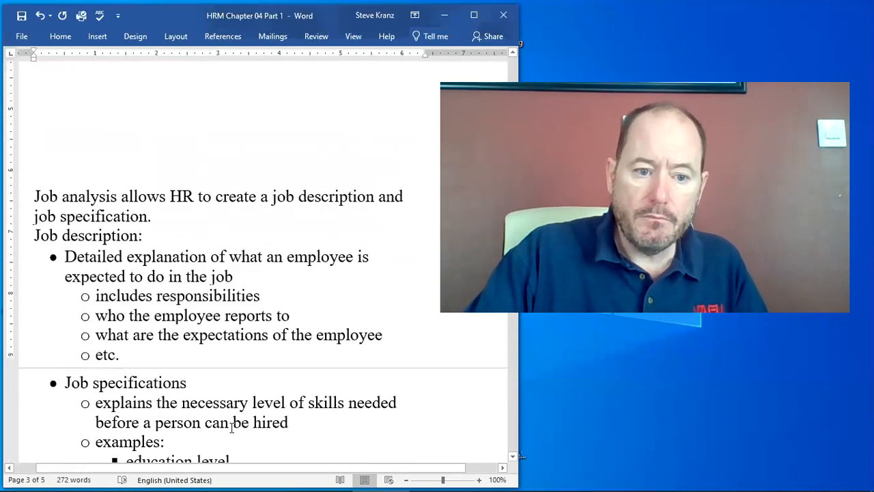
# - Highlight the sentence 'Job analysis allows HR to create a job description and job specification.' in yellow
pyautogui.scroll(-3)
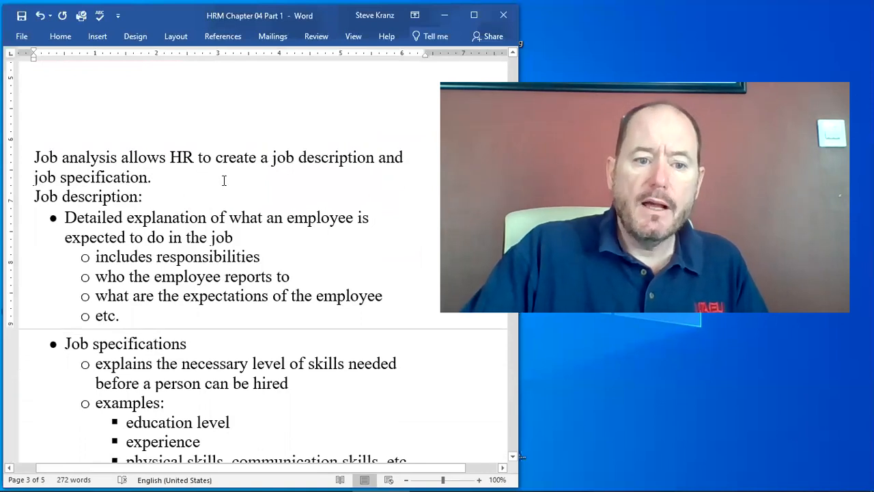
pyautogui.moveTo(35, 157); pyautogui.dragTo(150, 178)
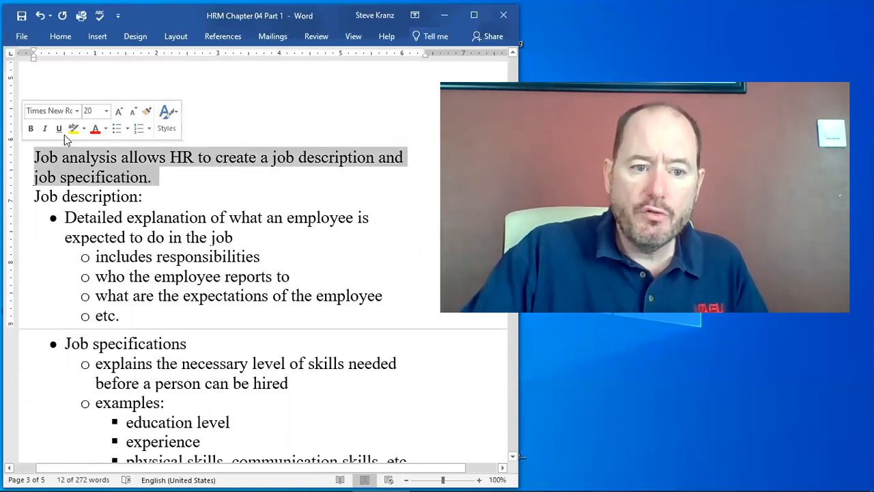
pyautogui.click(72, 128)
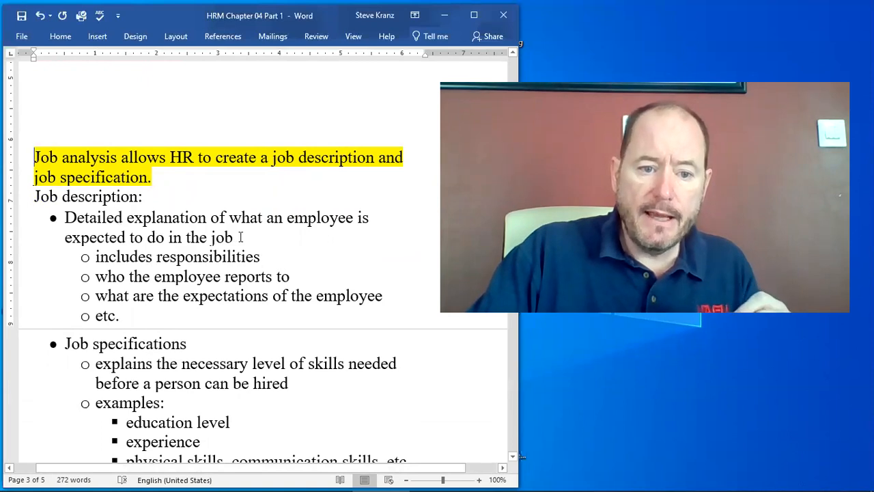
# - Highlight the 'Job specifications' bullet text in yellow
pyautogui.moveTo(63, 217); pyautogui.dragTo(240, 238)
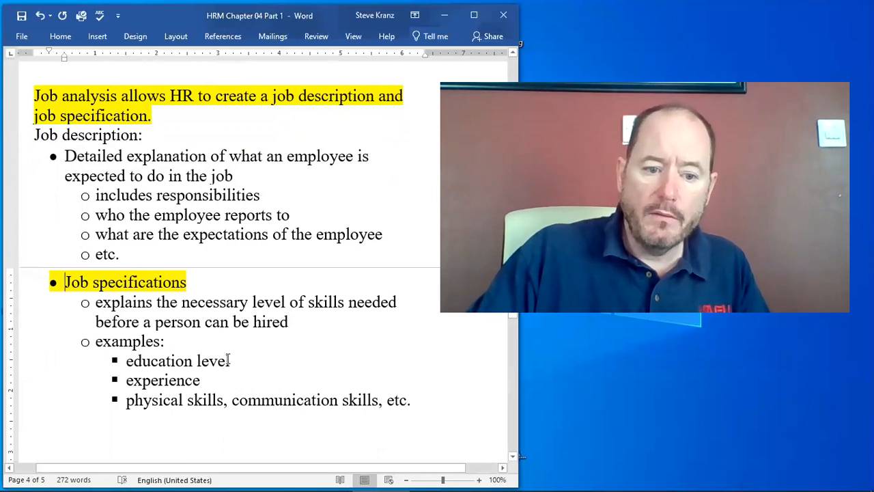
# - Highlight 'Job description:' in yellow and reach the 'Steps in creating a Job Analysis' section
pyautogui.doubleClick(157, 361)
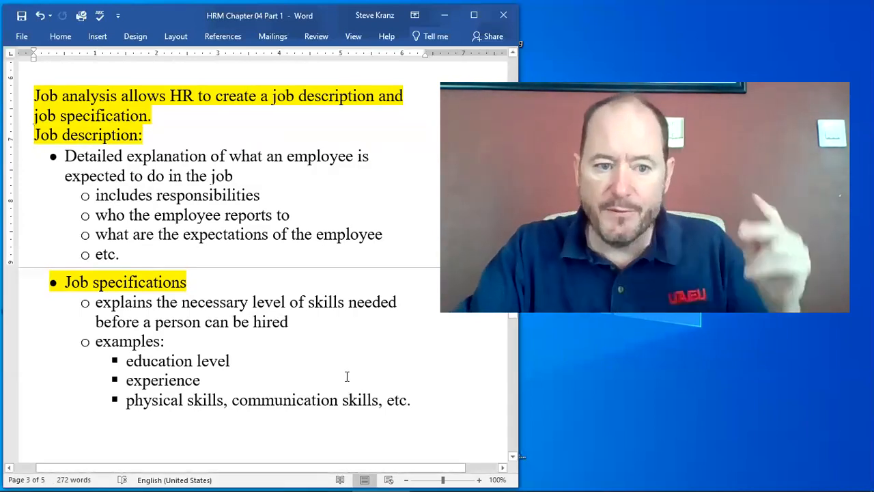
pyautogui.scroll(-3)
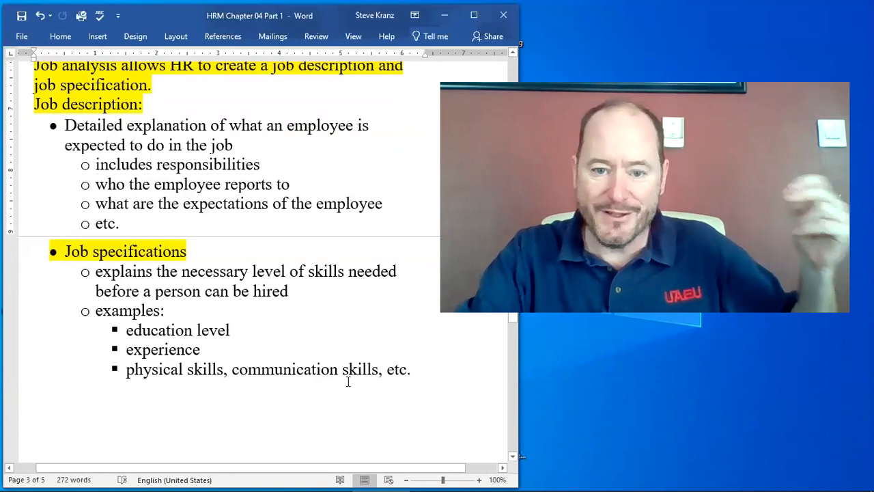
pyautogui.scroll(-3)
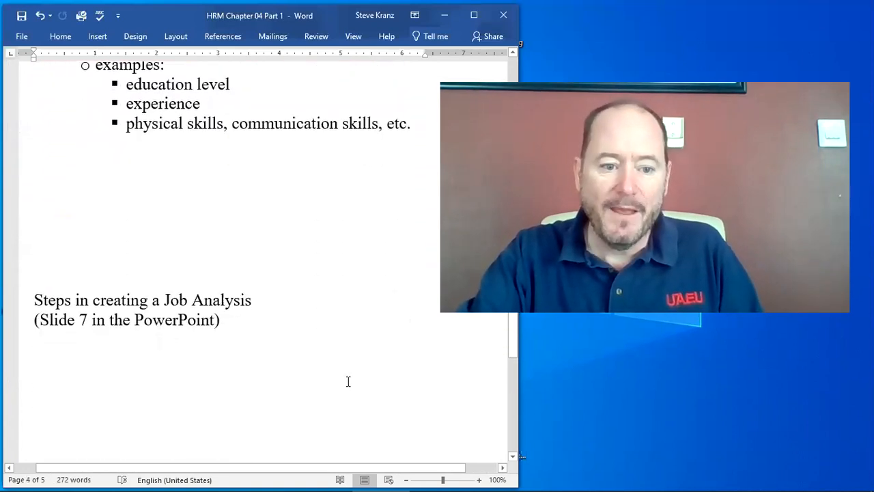